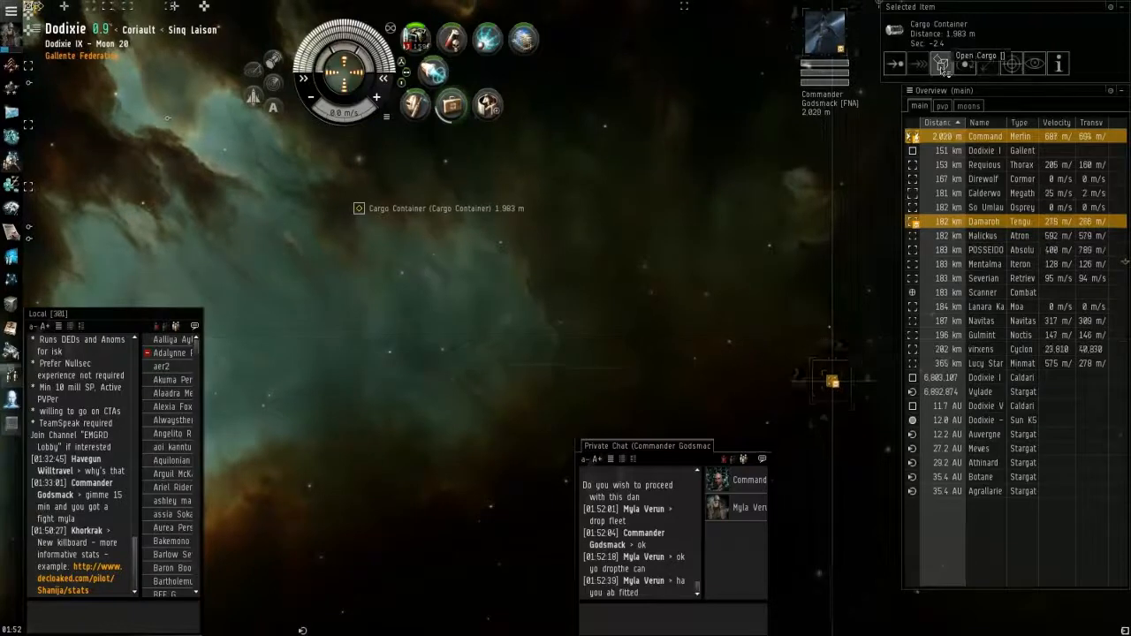
- Open the selected Cargo Container to reveal its single experimental item worth about 27,700 ISK
left_click(942, 64)
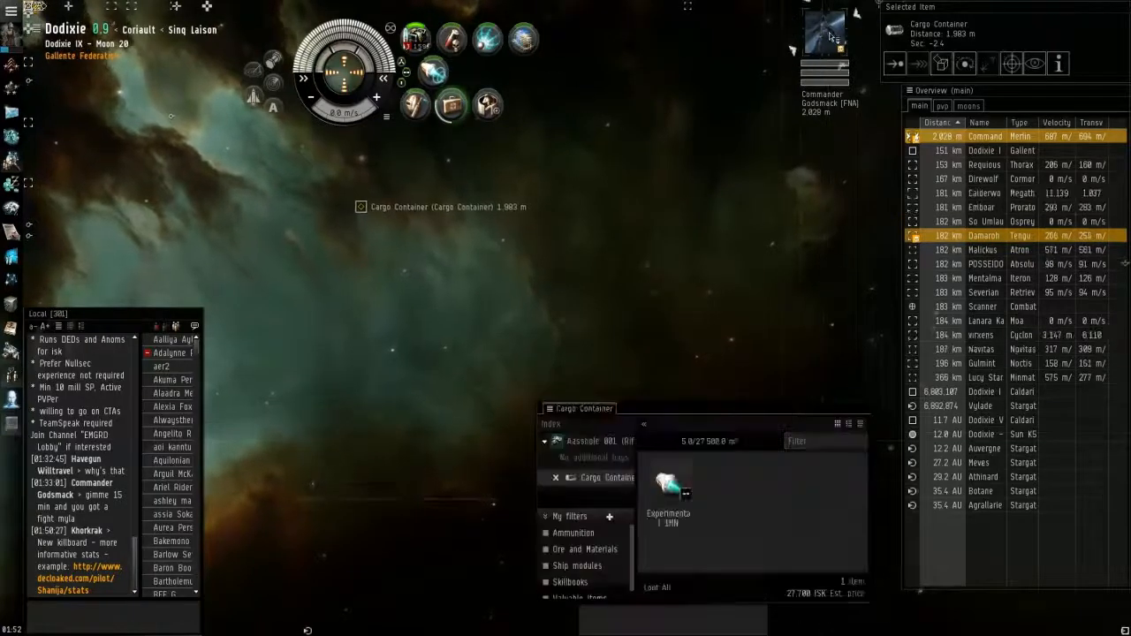